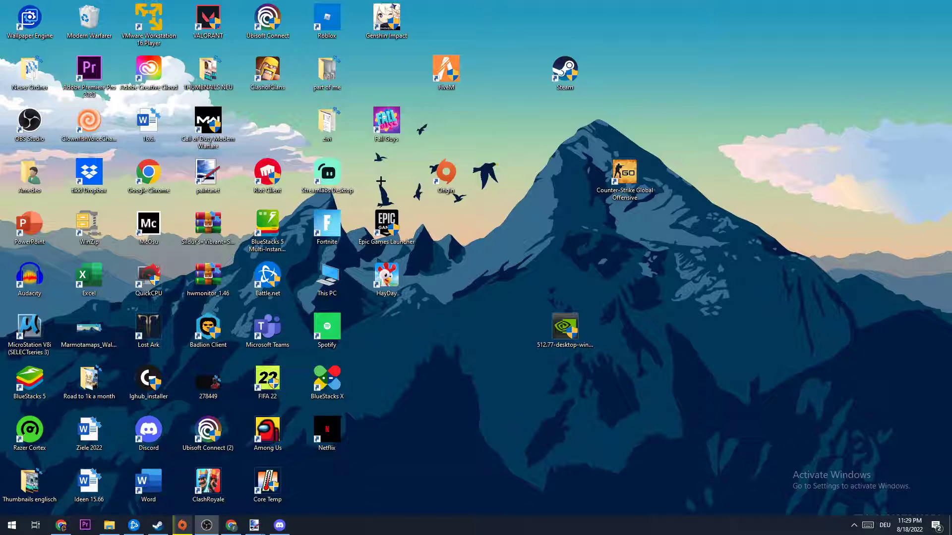
- Launch Task Manager from the taskbar and maximize it to full screen
right_click(461, 529)
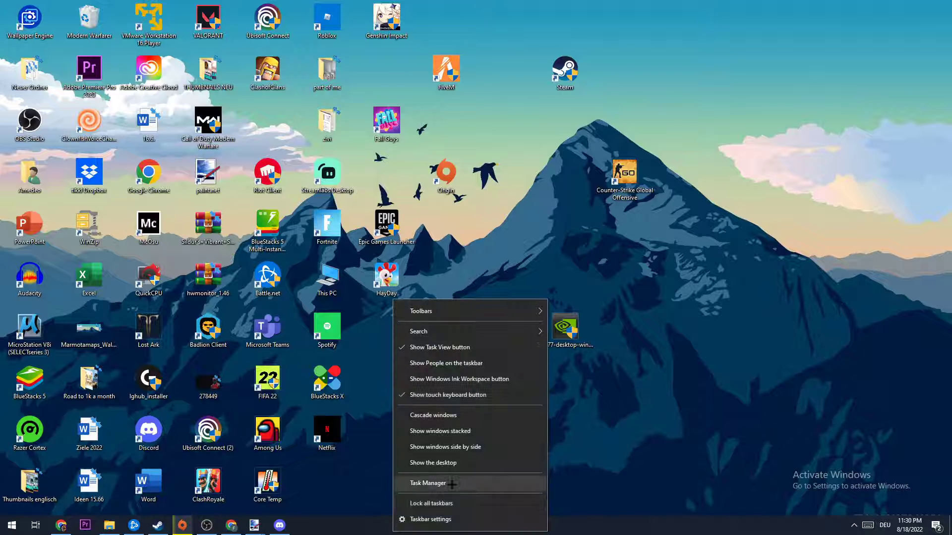
click(428, 484)
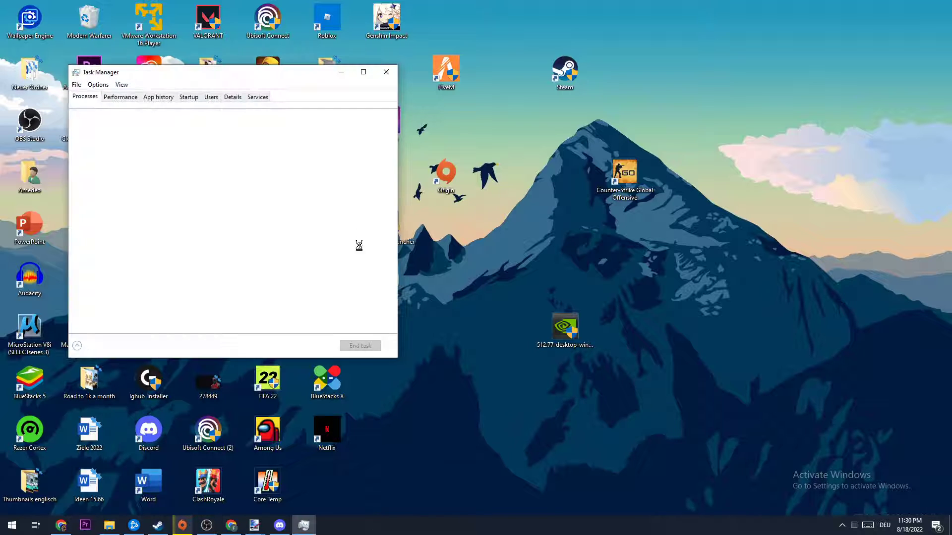
click(363, 72)
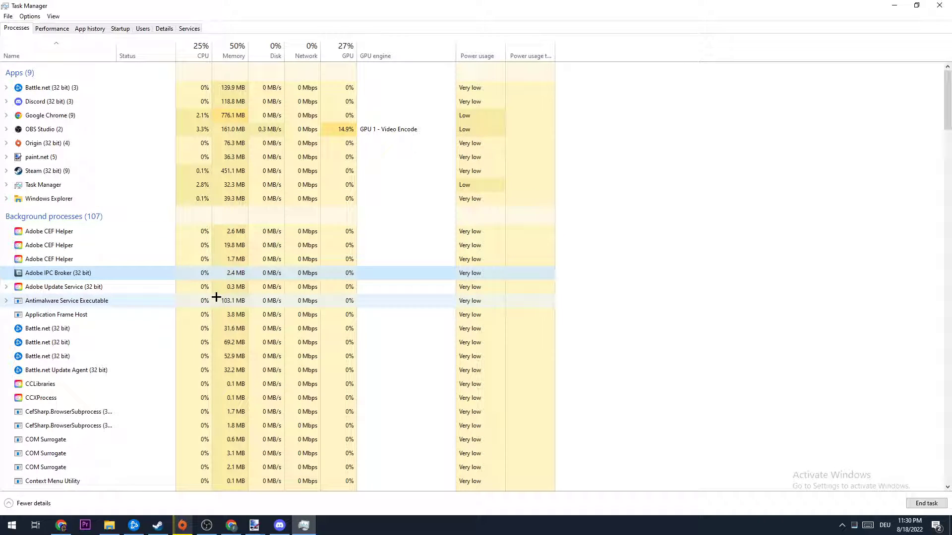
- Browse the Processes list, selecting Adobe IPC Broker then CCLibraries without ending anything
click(40, 384)
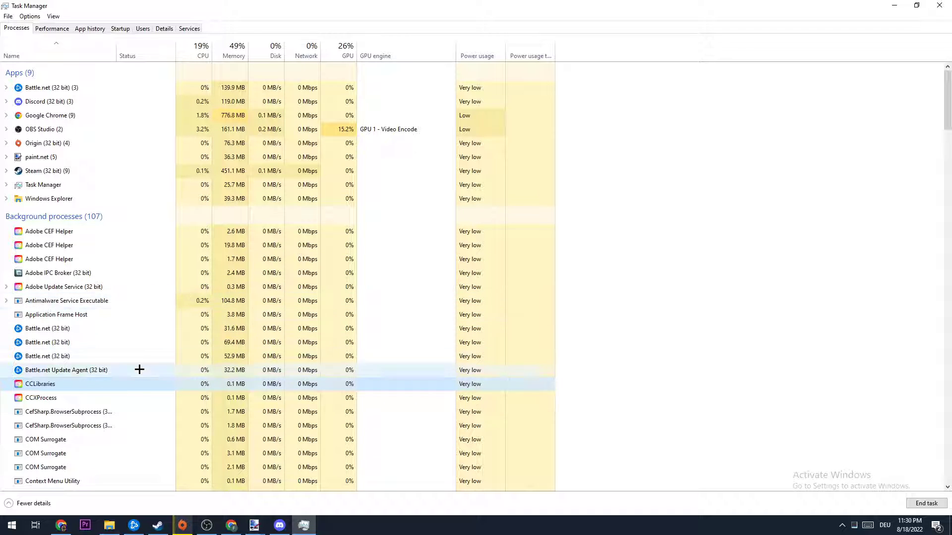
scroll(down, 3)
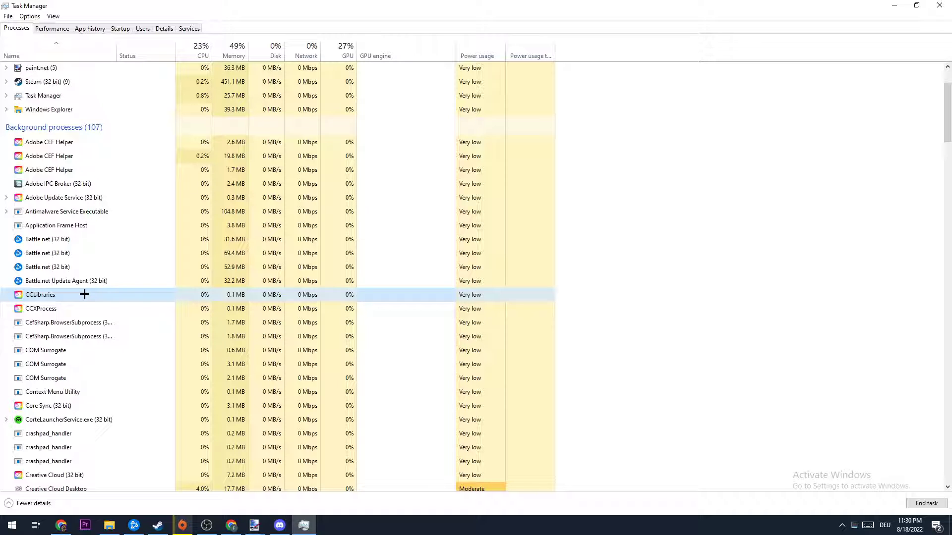
right_click(41, 294)
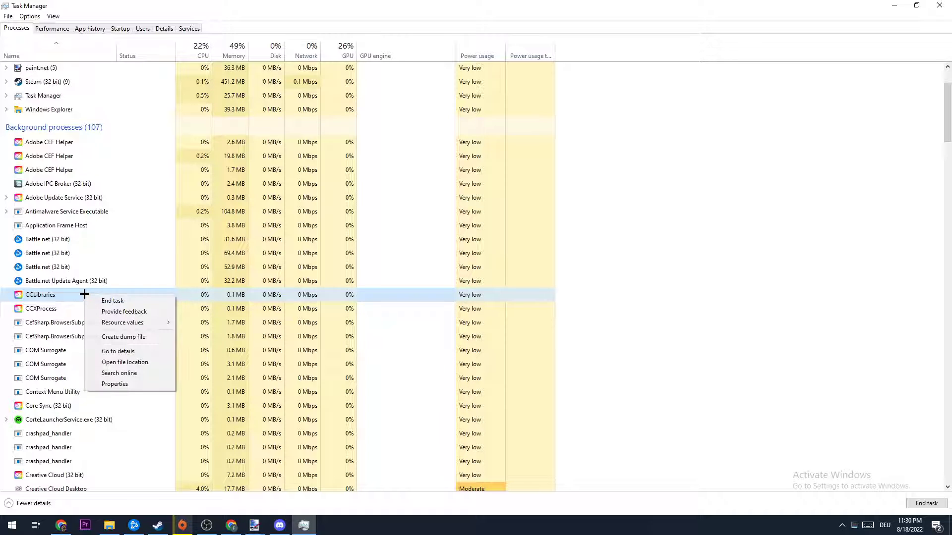
click(655, 328)
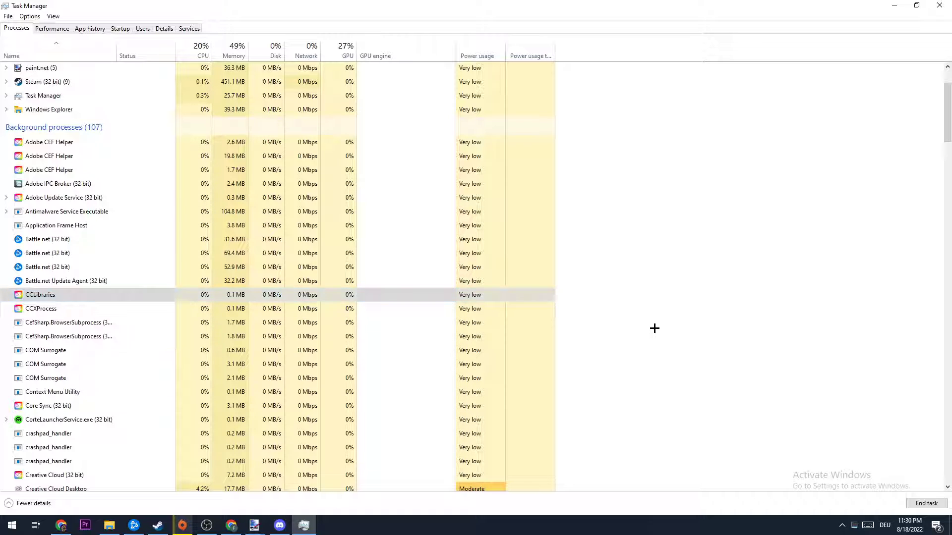
mouse_move(615, 328)
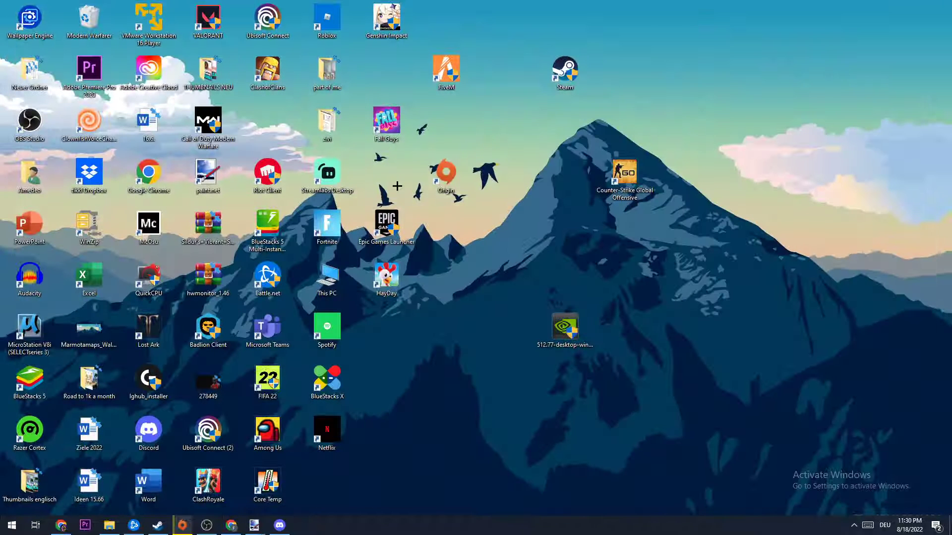
- Close Task Manager and return to the desktop with the Steam shortcut
click(564, 72)
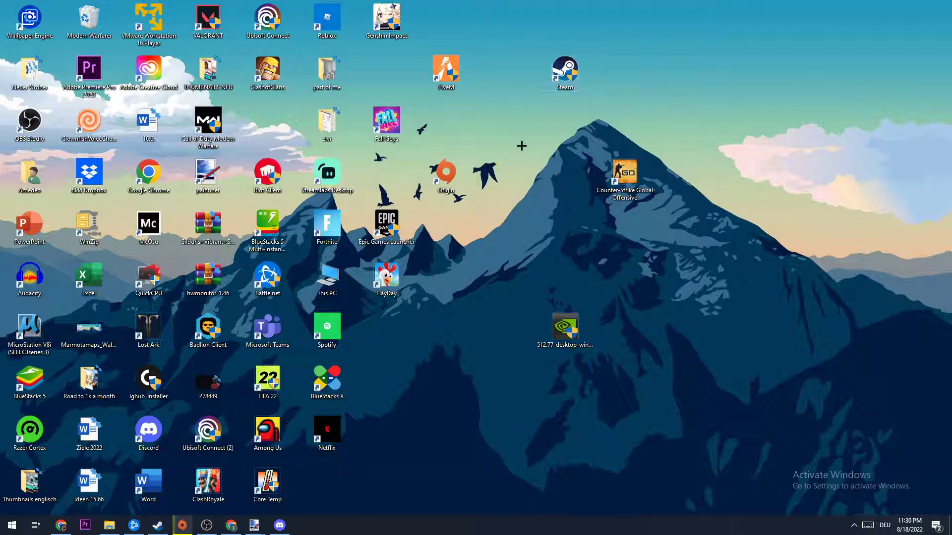
mouse_move(516, 147)
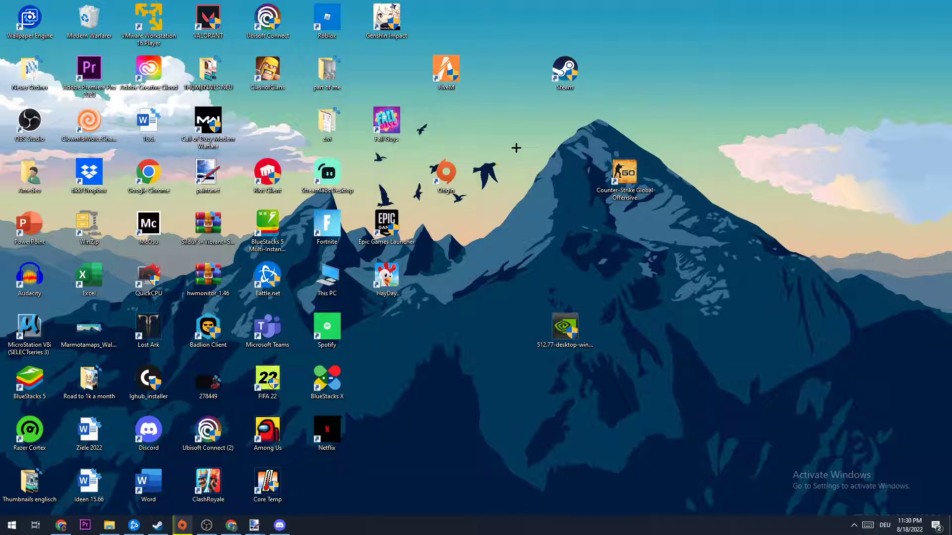
mouse_move(570, 97)
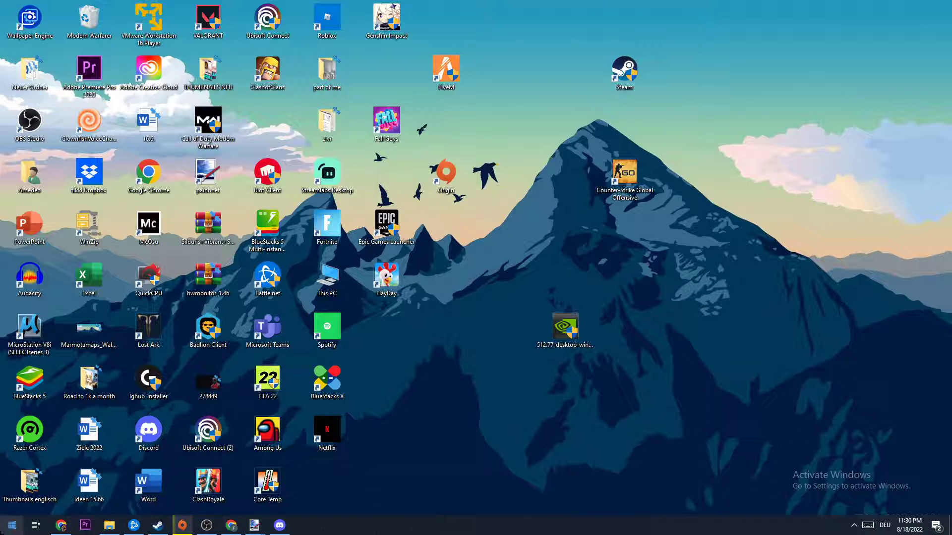
click(11, 526)
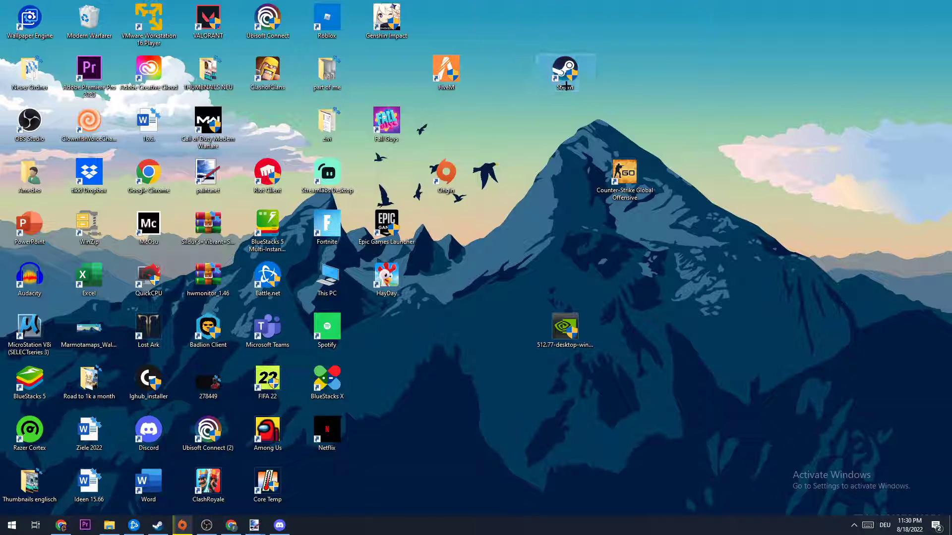
- Show the Steam shortcut's Compatibility settings from its Properties
right_click(564, 73)
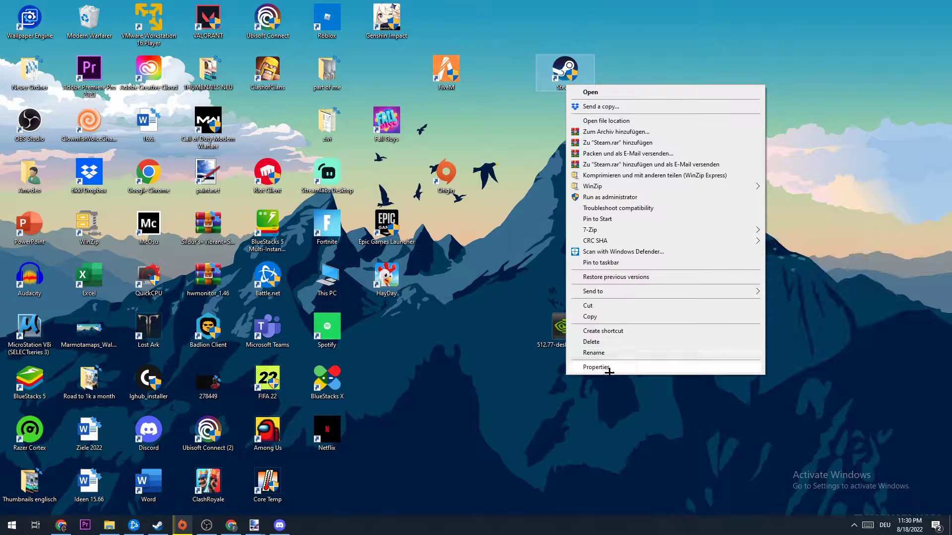
click(596, 367)
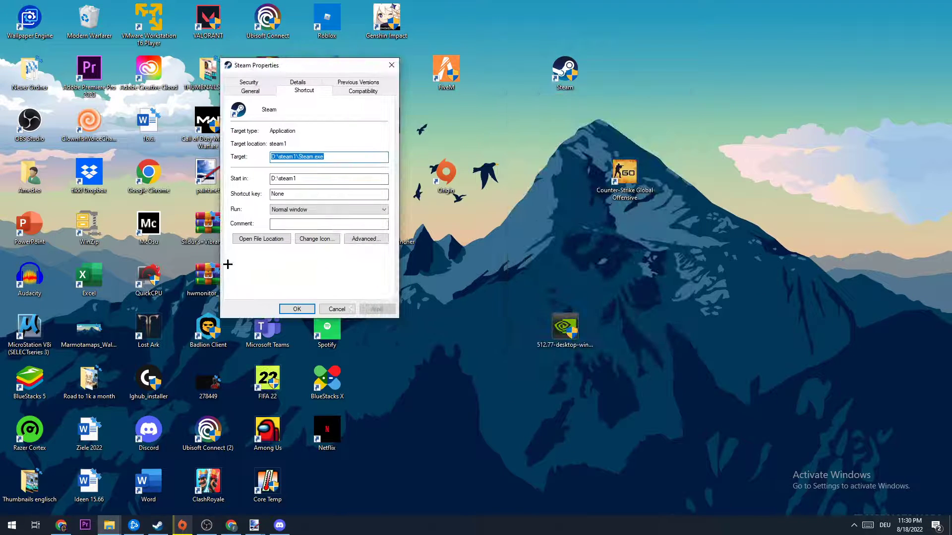
click(363, 90)
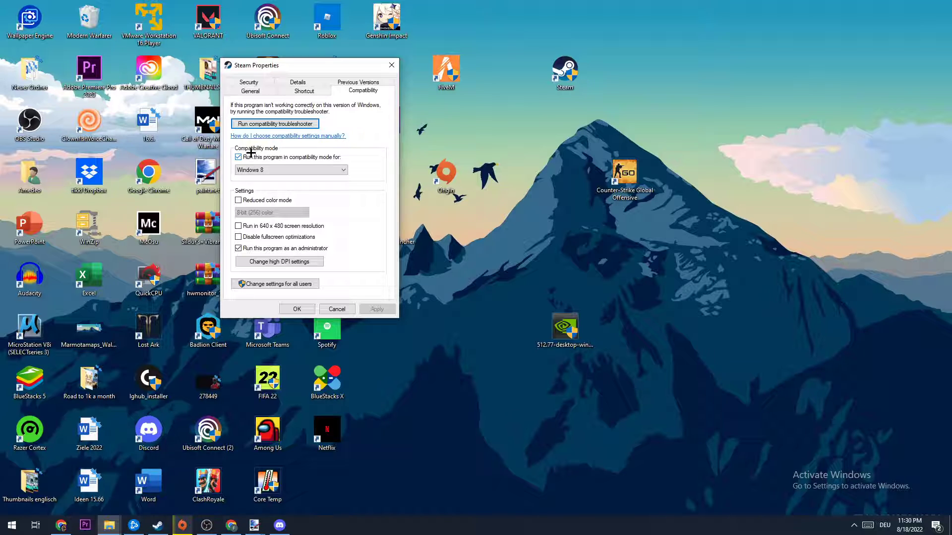
mouse_move(254, 157)
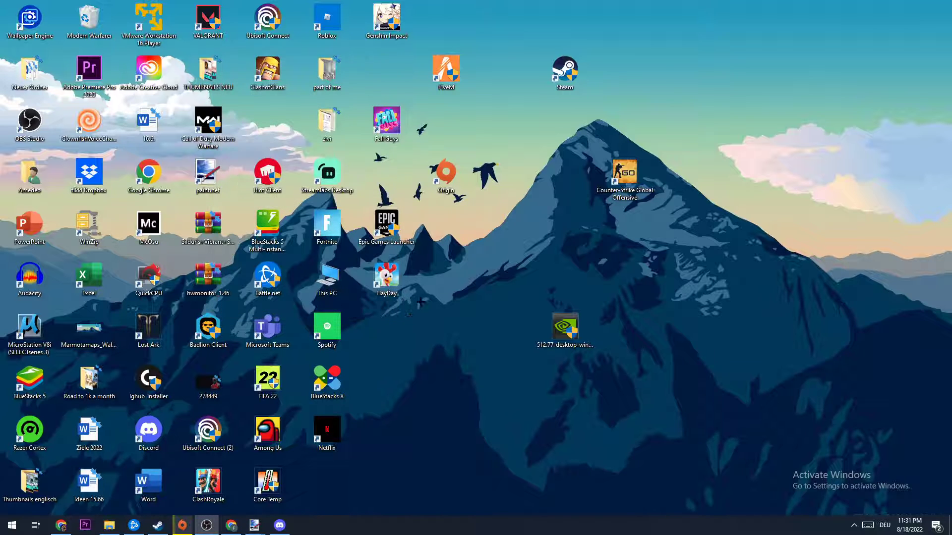
mouse_move(409, 299)
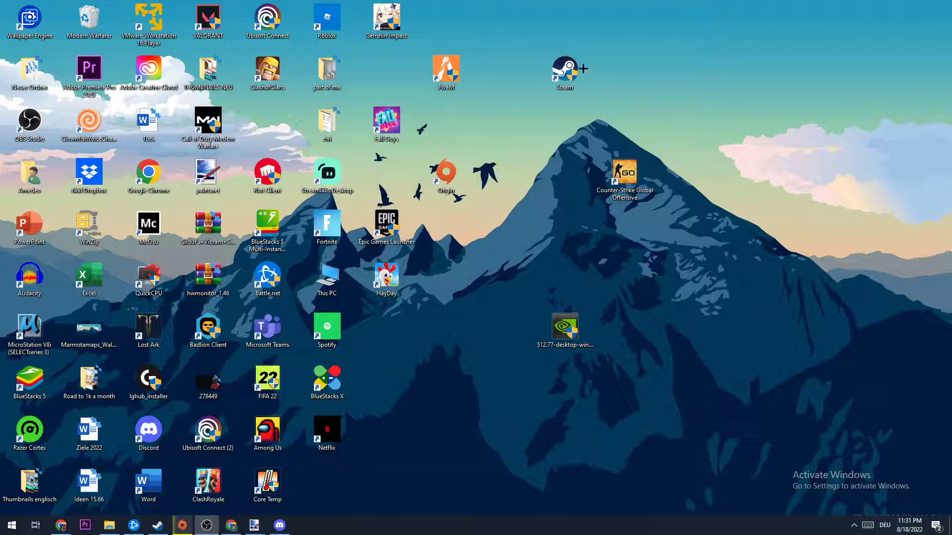
click(564, 72)
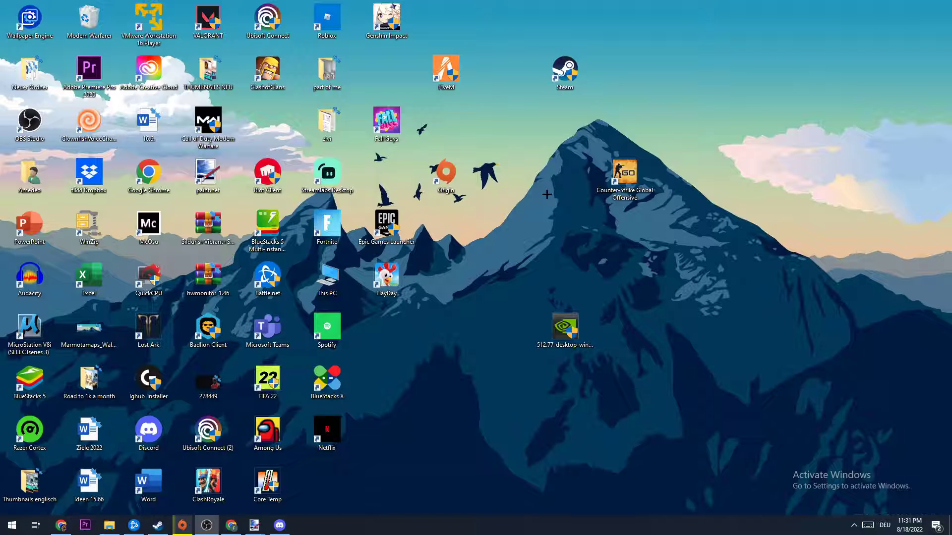
mouse_move(544, 201)
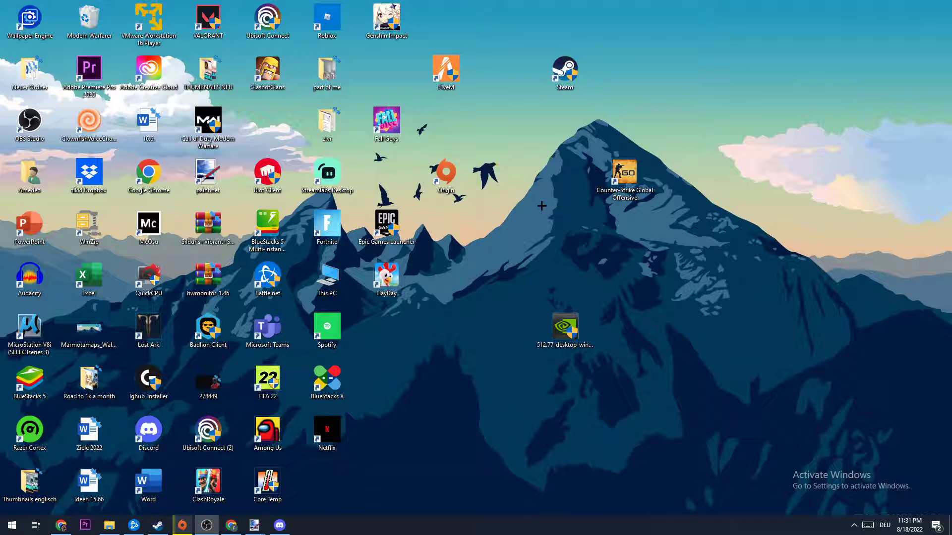
mouse_move(533, 211)
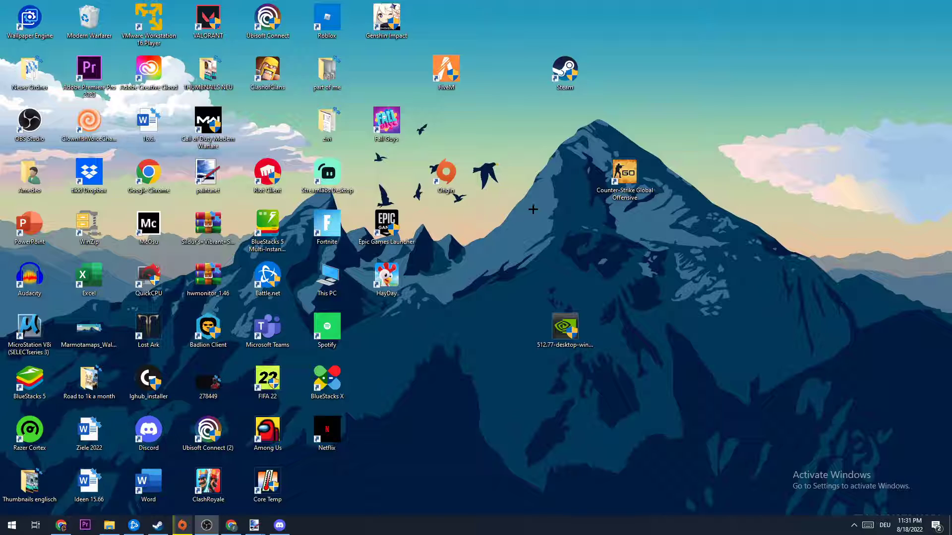
mouse_move(450, 216)
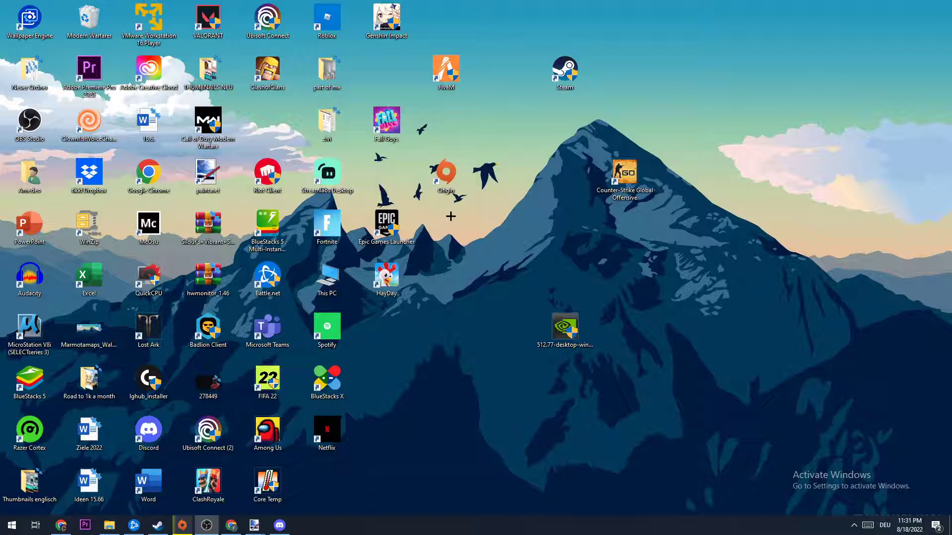
mouse_move(484, 201)
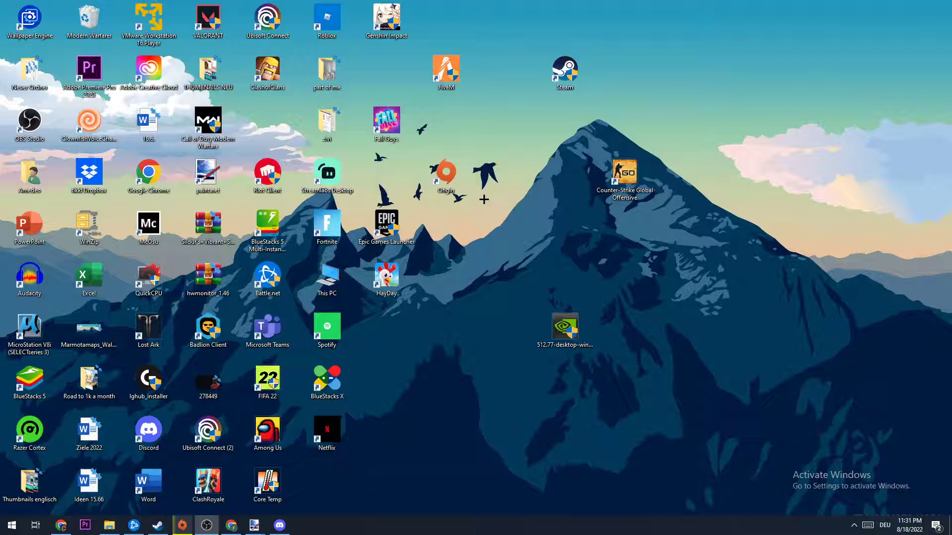